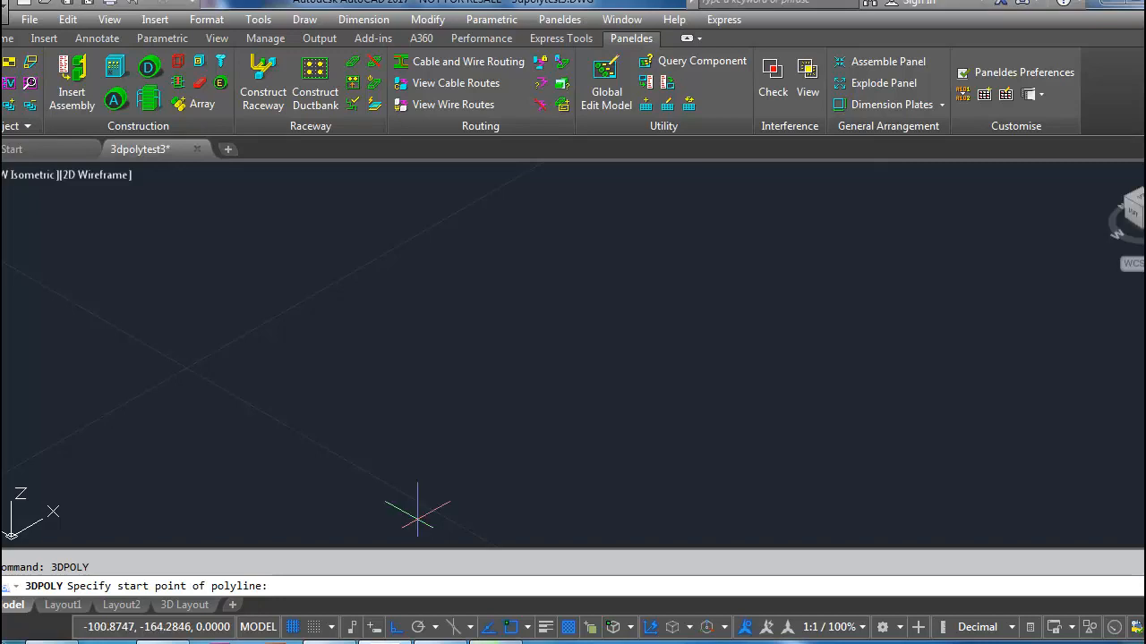
Pick the start point of the zigzag 3D polyline tray route.
{"action": "left_click", "coordinate": [418, 512]}
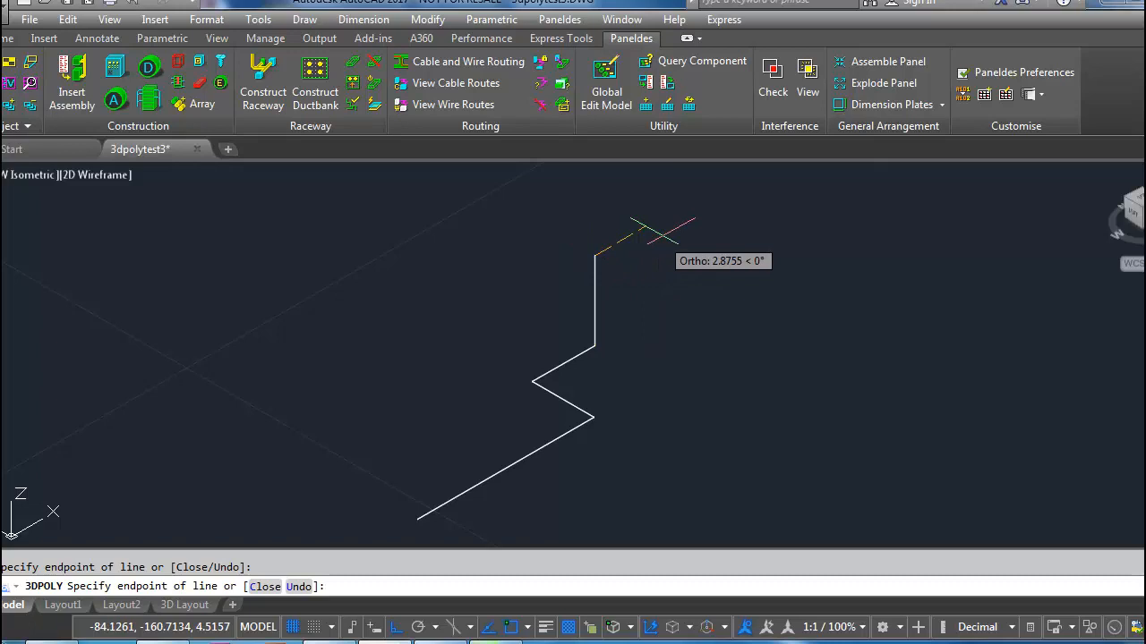
{"action": "mouse_move", "coordinate": [940, 362]}
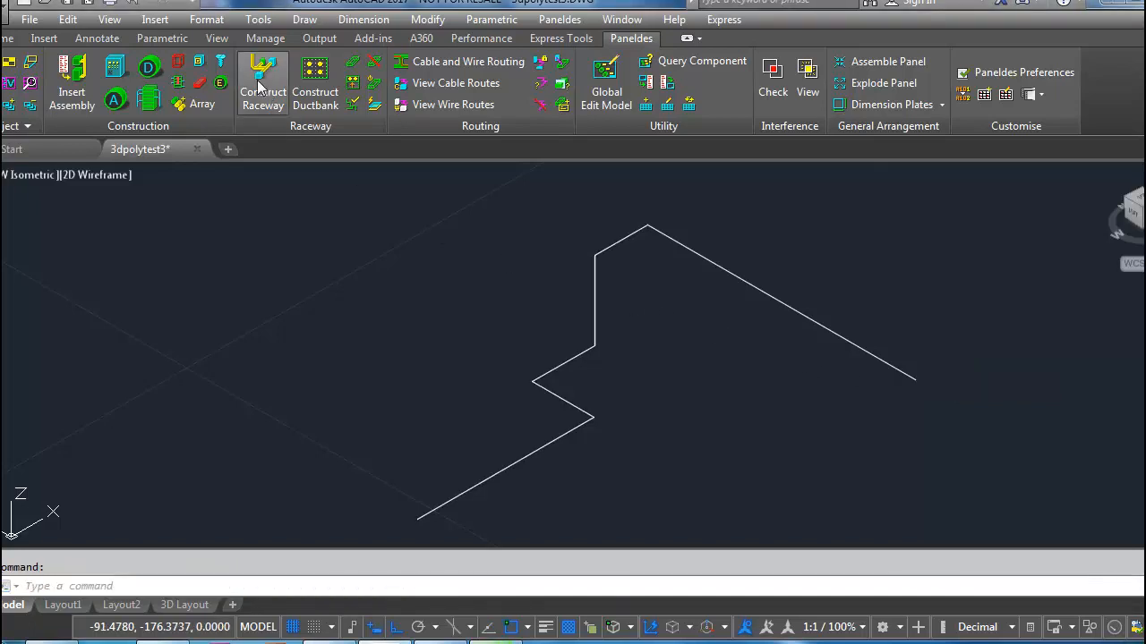
Trace a COOPER 12"x6" aluminium ladder tray along the 3D polyline route.
{"action": "left_click", "coordinate": [262, 81]}
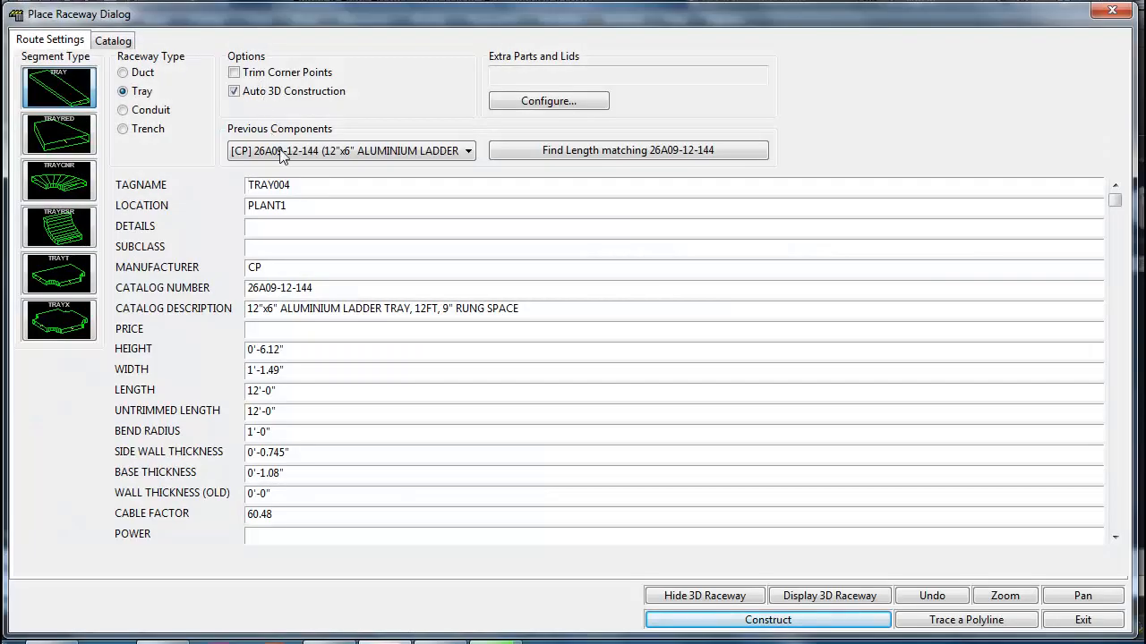
{"action": "left_click", "coordinate": [113, 39]}
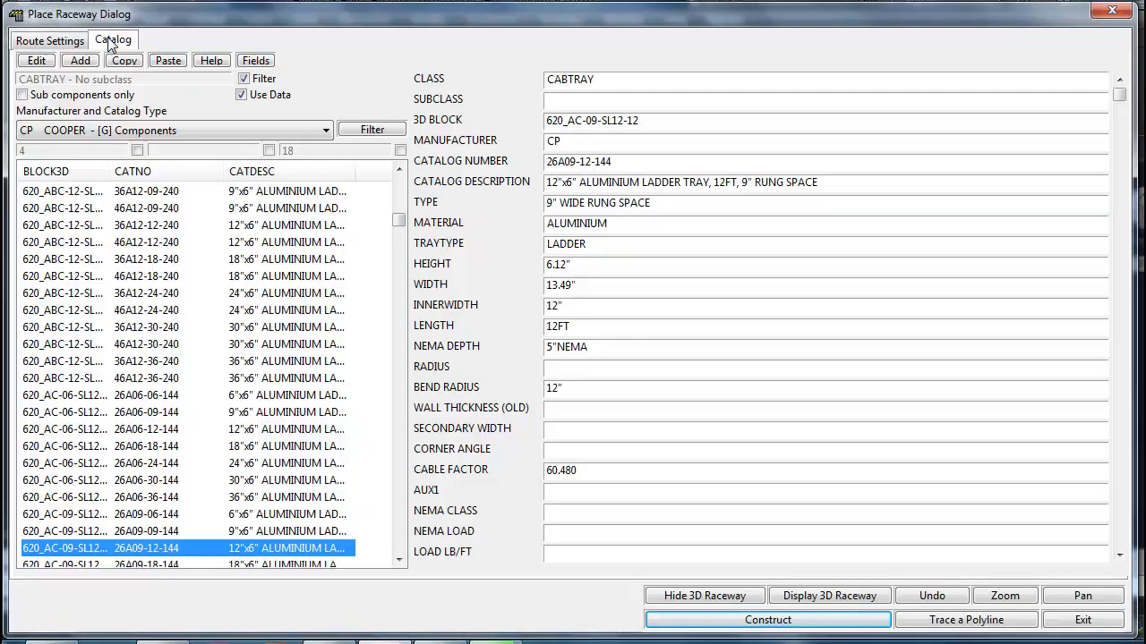
{"action": "left_click", "coordinate": [325, 130]}
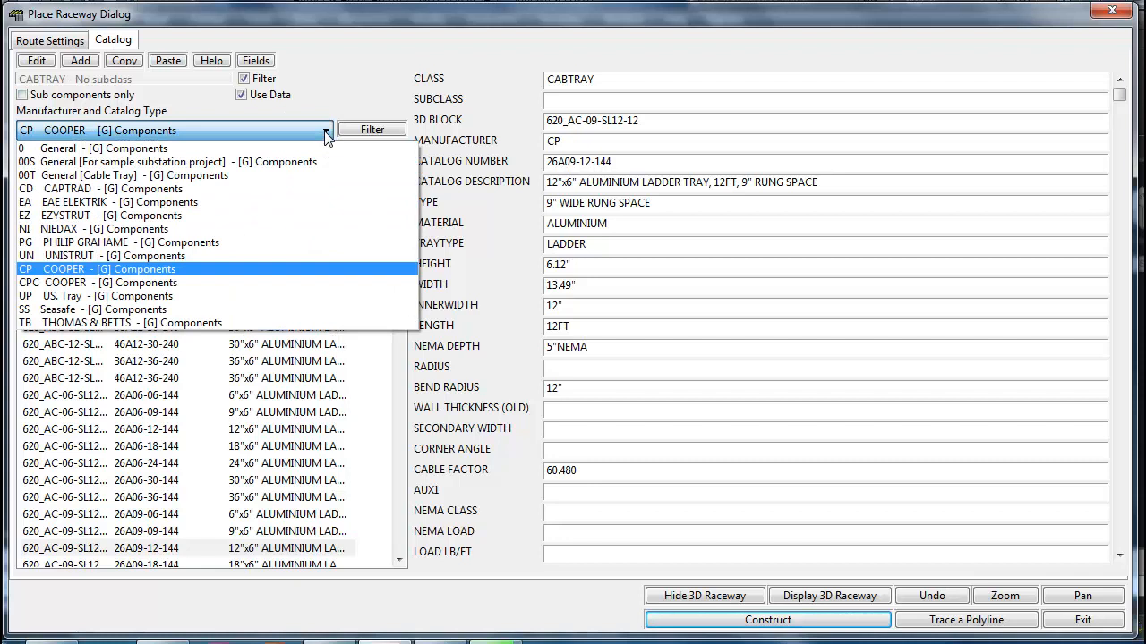
{"action": "left_click", "coordinate": [108, 269]}
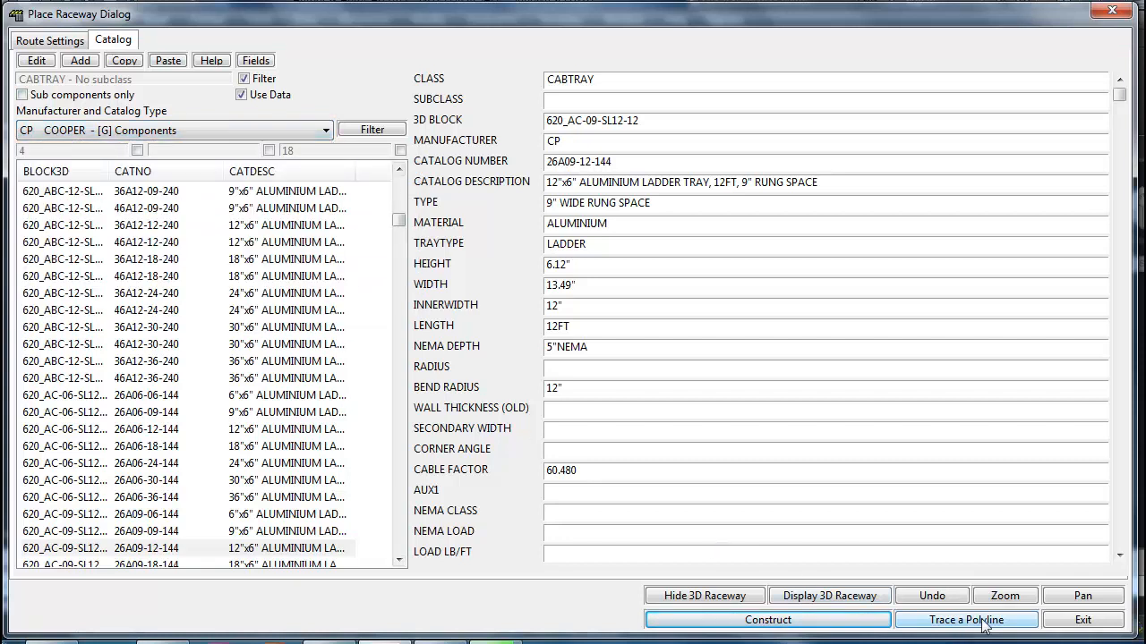
{"action": "left_click", "coordinate": [966, 620]}
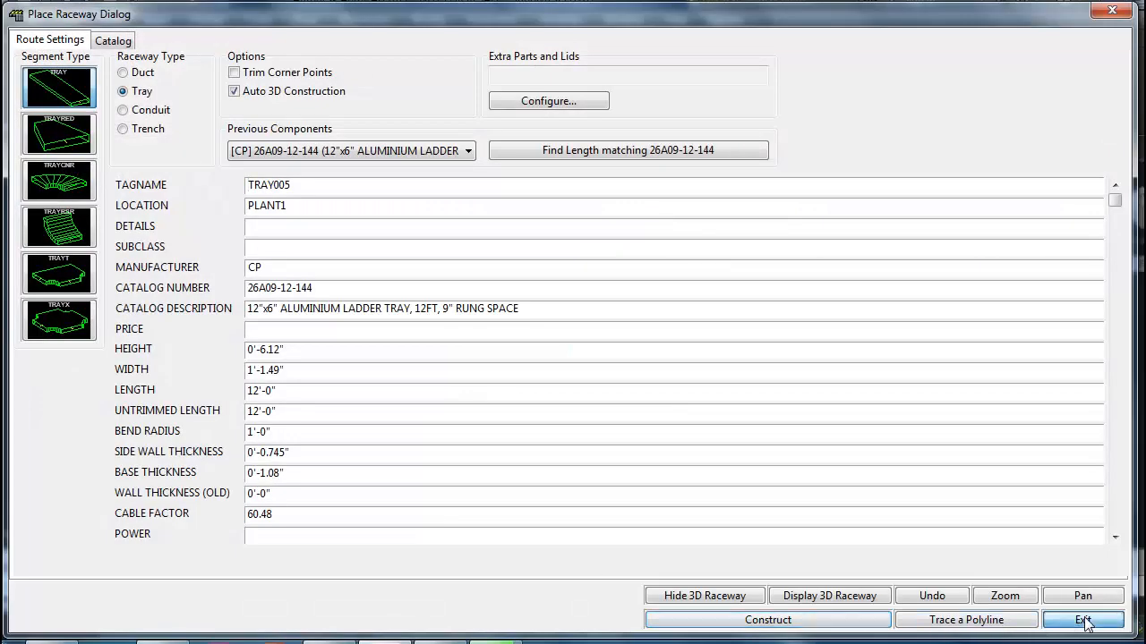
{"action": "left_click", "coordinate": [1083, 619]}
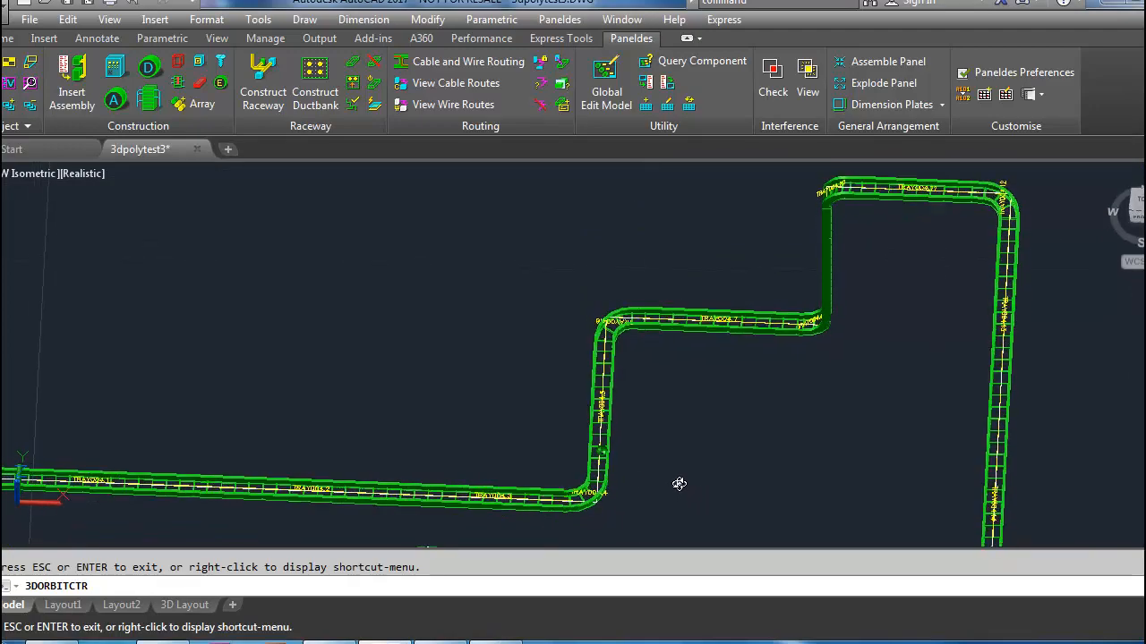
Orbit around the tray run to inspect its sides and bends from above.
{"action": "left_click_drag", "start_coordinate": [678, 484], "coordinate": [579, 440]}
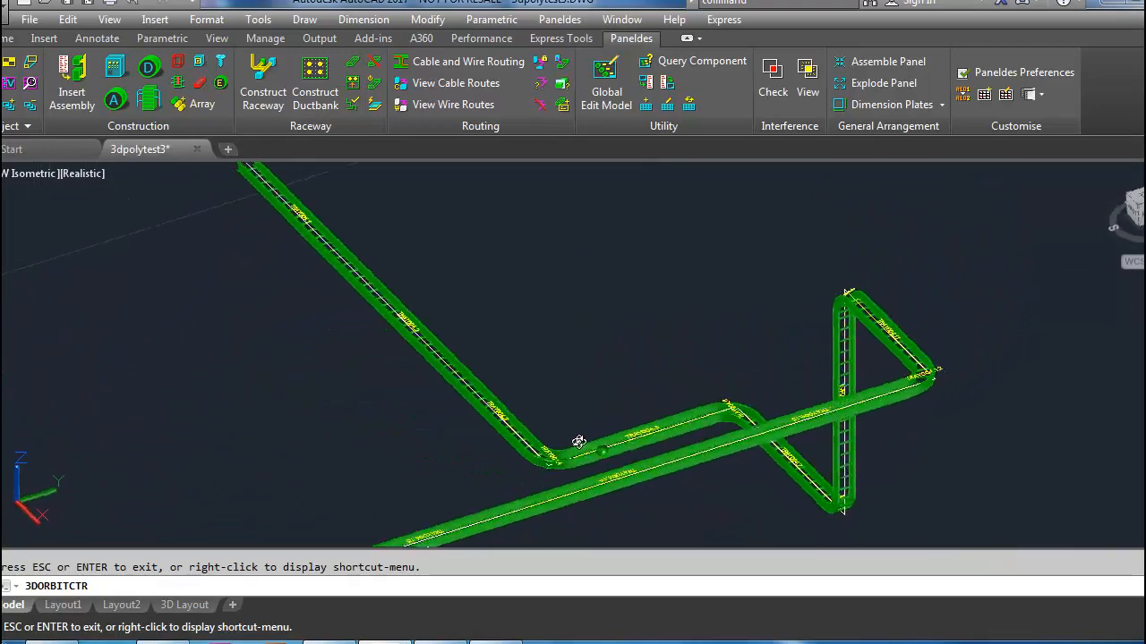
{"action": "left_click_drag", "start_coordinate": [579, 441], "coordinate": [422, 454]}
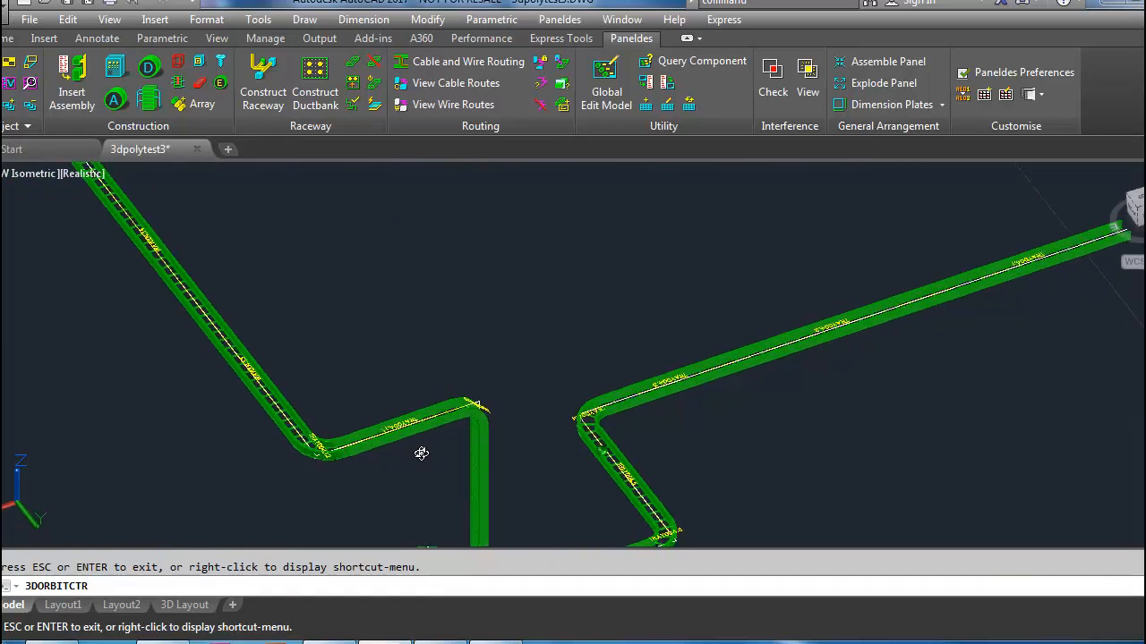
{"action": "left_click_drag", "start_coordinate": [422, 454], "coordinate": [409, 483]}
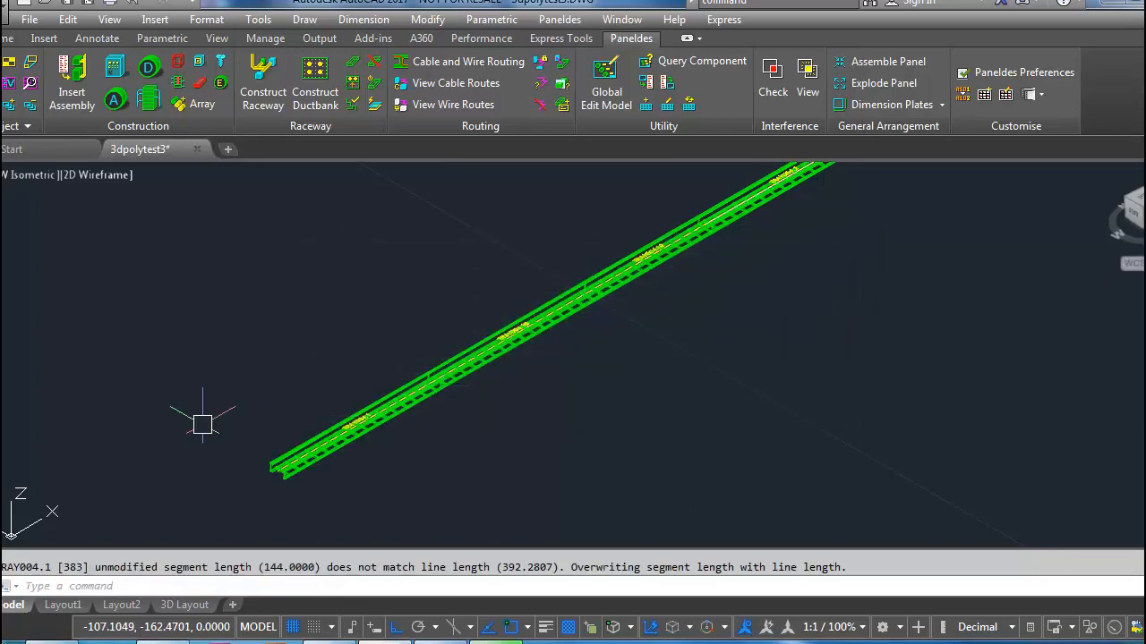
Add a 12"x6" aluminium ladder tray tee section onto the straight tray.
{"action": "left_click", "coordinate": [263, 85]}
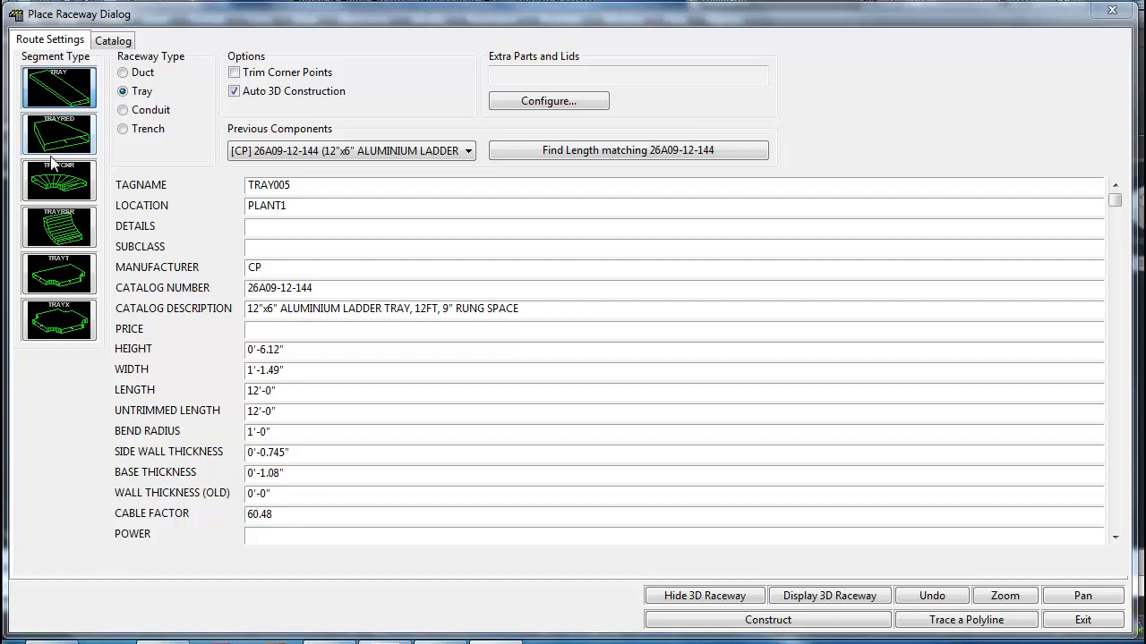
{"action": "left_click", "coordinate": [58, 273]}
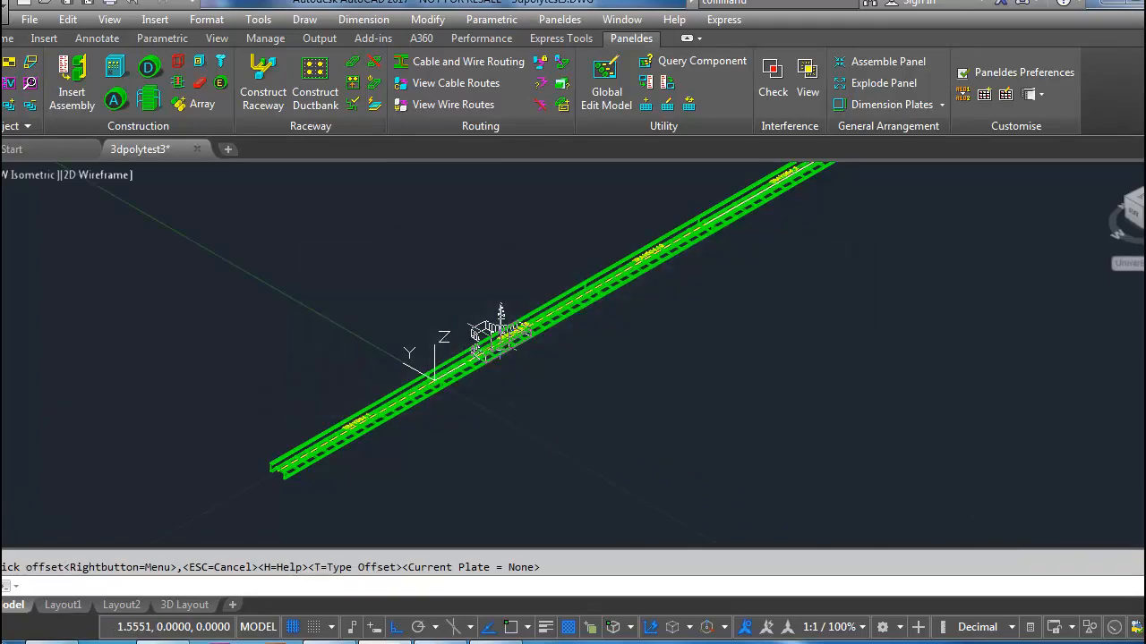
{"action": "left_click", "coordinate": [262, 82]}
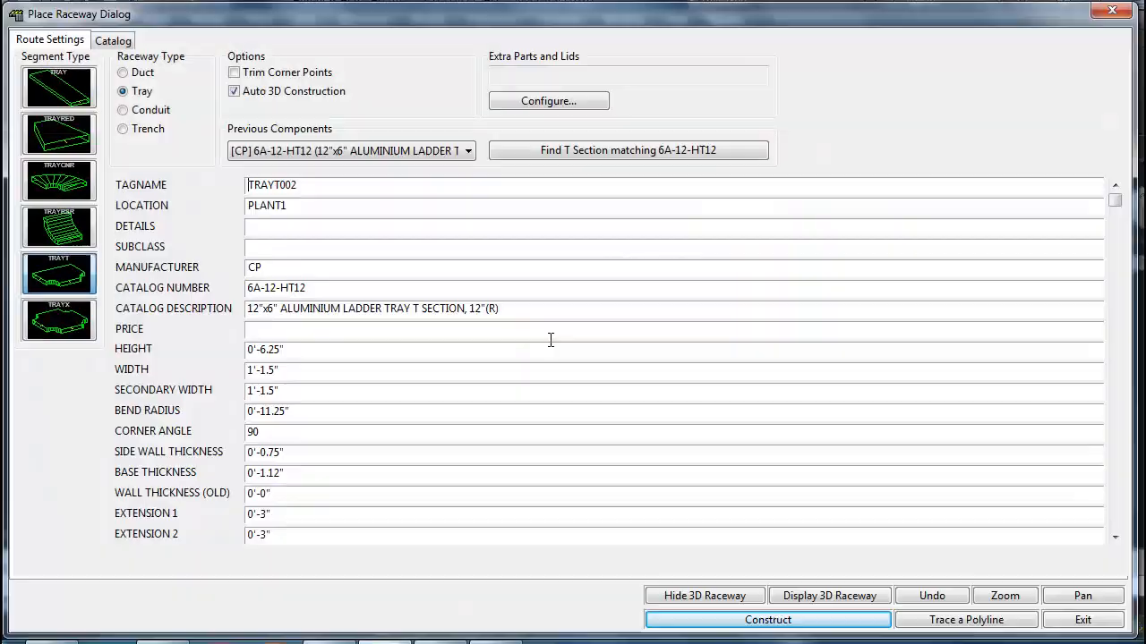
{"action": "left_click", "coordinate": [767, 619]}
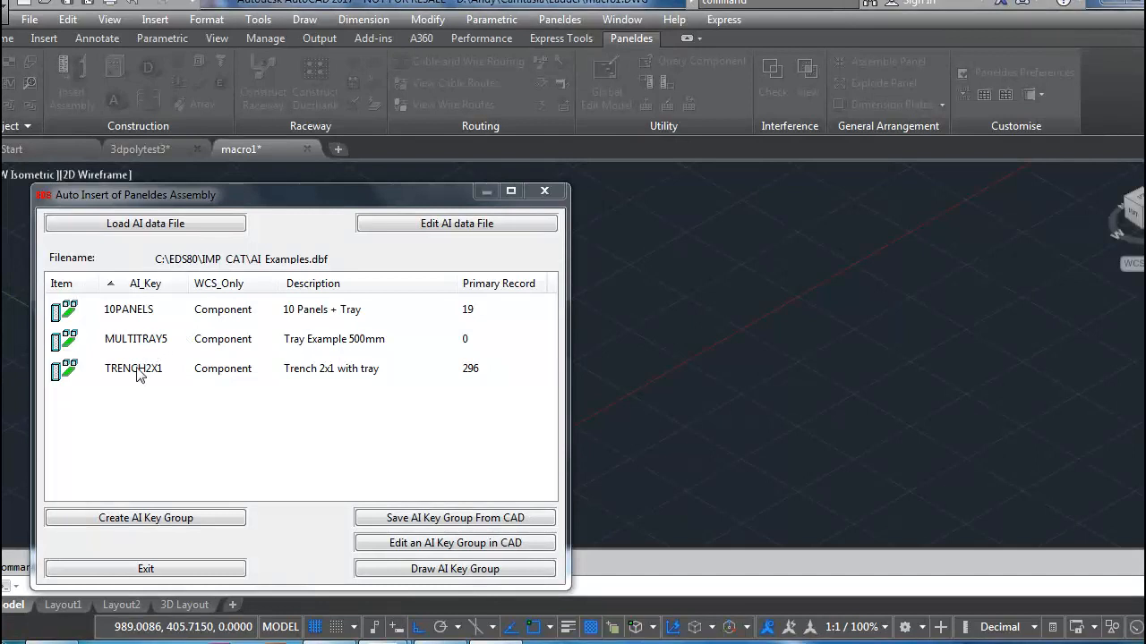
Insert the Trench 2x1 with tray assembly at a picked point in the drawing.
{"action": "left_click", "coordinate": [134, 368]}
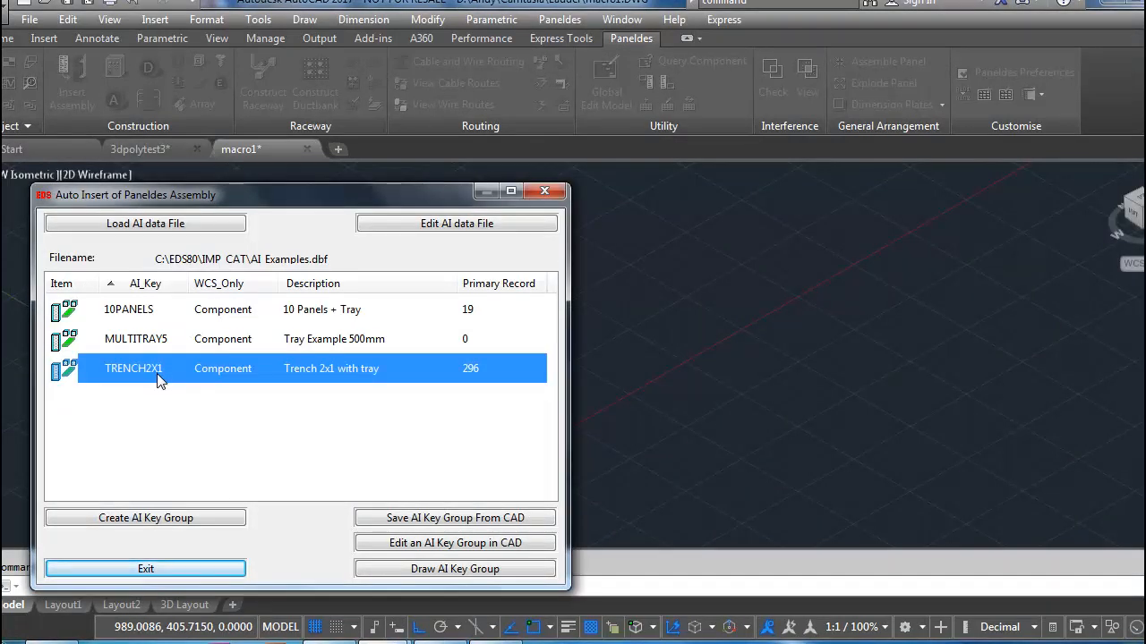
{"action": "mouse_move", "coordinate": [455, 568]}
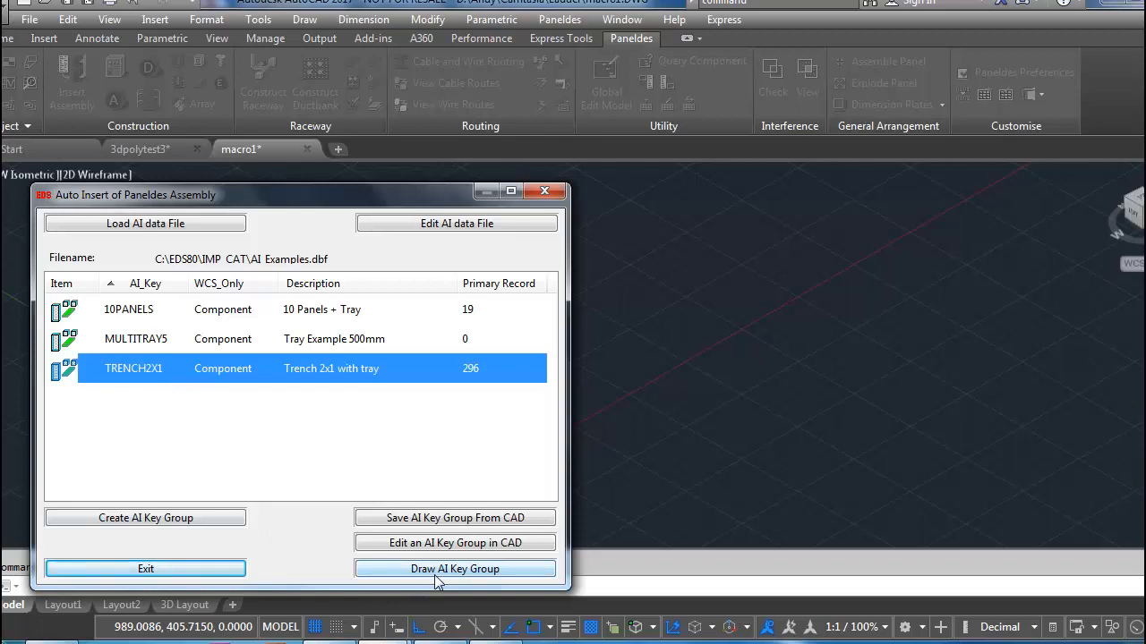
{"action": "left_click", "coordinate": [454, 569]}
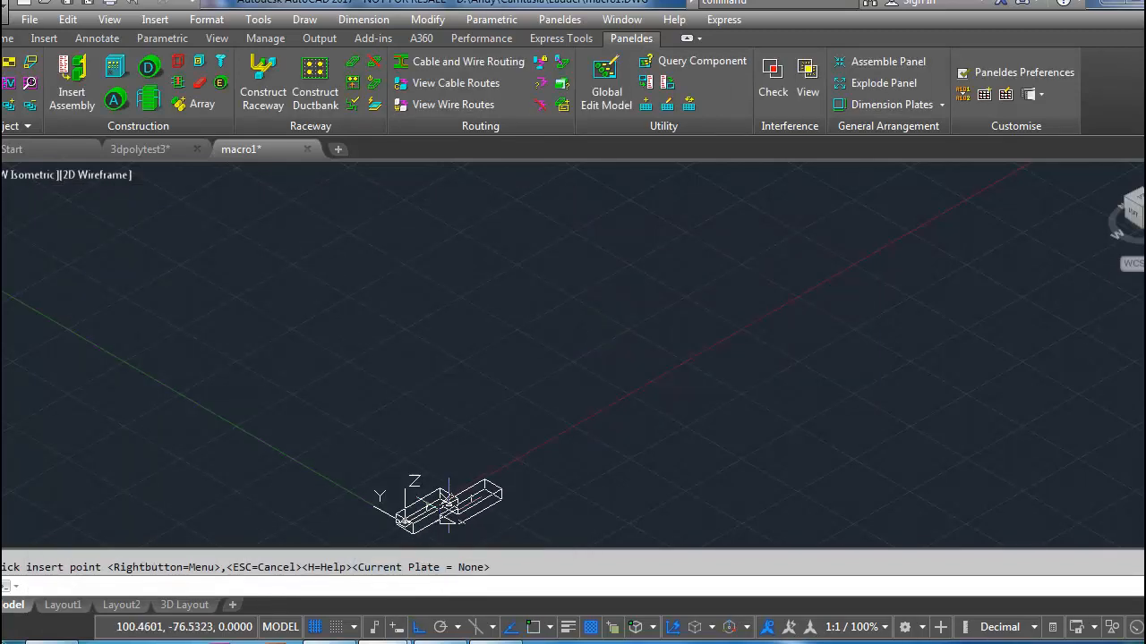
{"action": "left_click", "coordinate": [808, 377]}
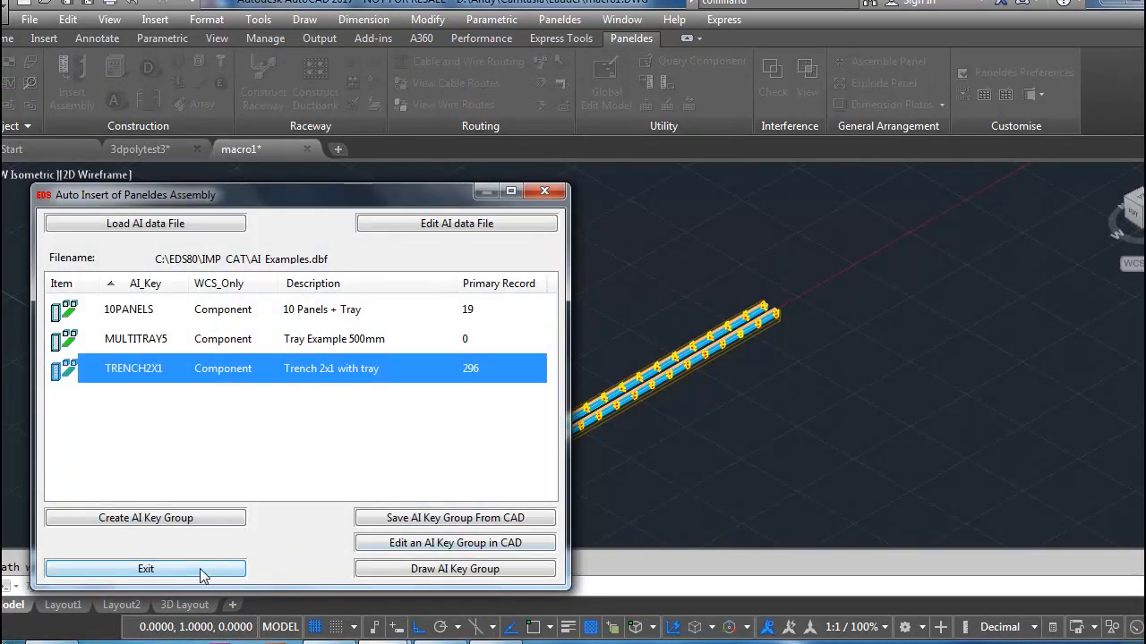
{"action": "left_click", "coordinate": [145, 568]}
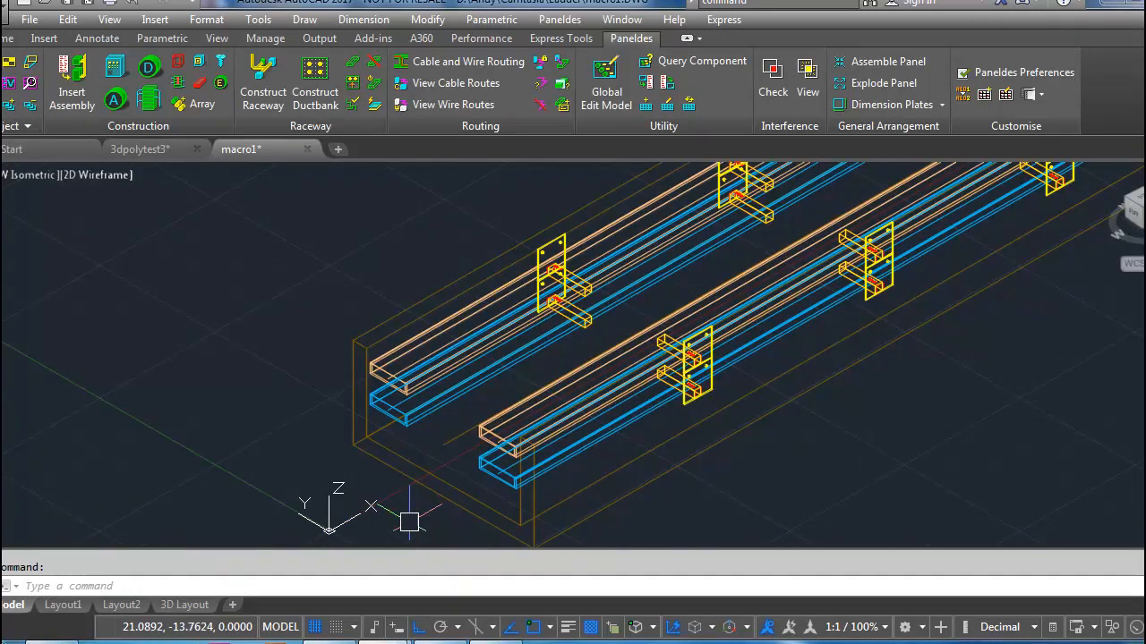
{"action": "mouse_move", "coordinate": [736, 495]}
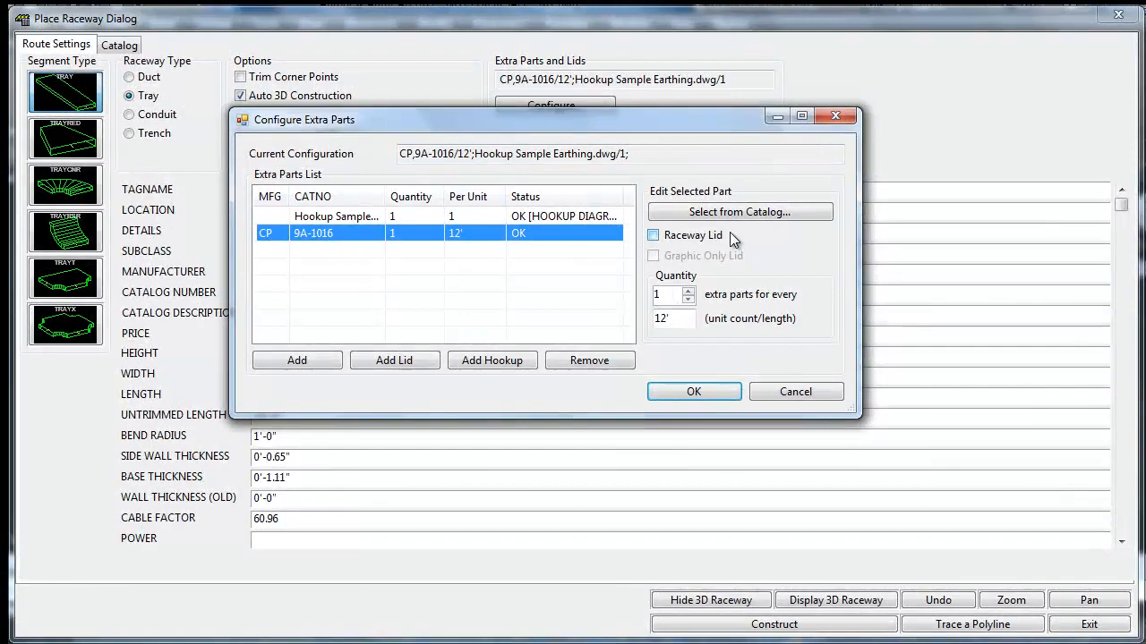
Look up the selected part in the catalogue and add its hookup drawing.
{"action": "left_click", "coordinate": [740, 212]}
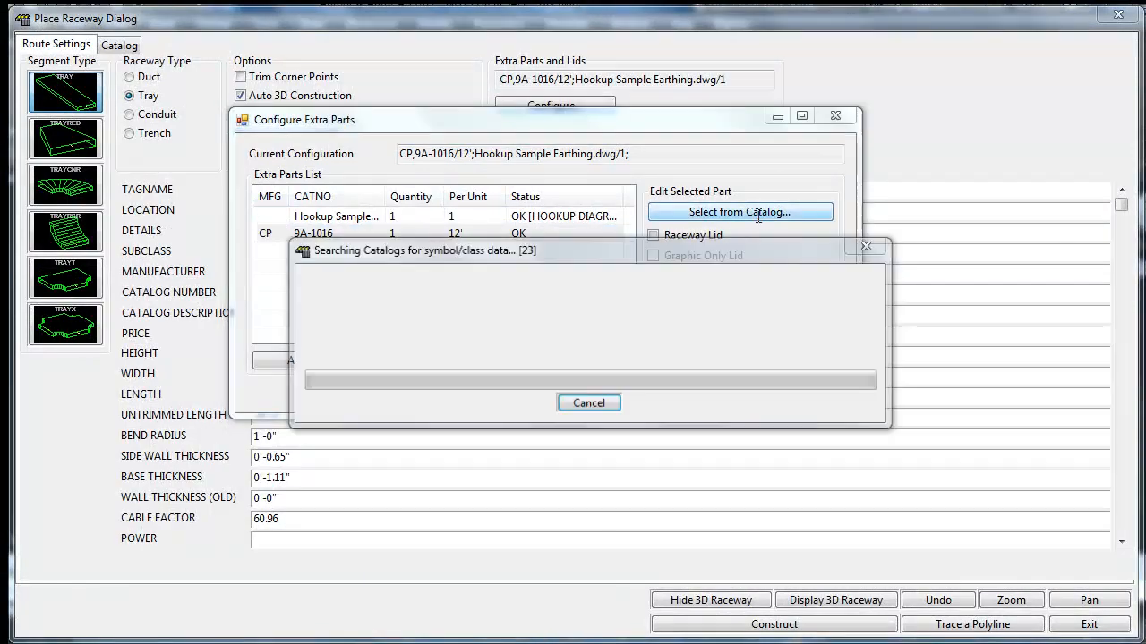
{"action": "left_click", "coordinate": [739, 212]}
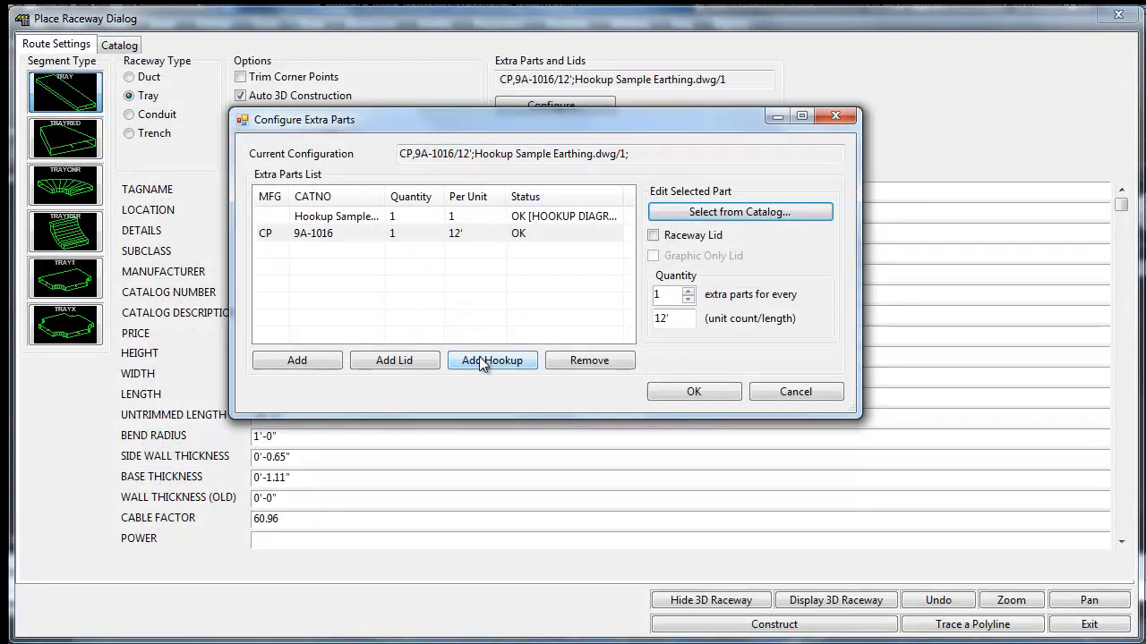
{"action": "left_click", "coordinate": [335, 216]}
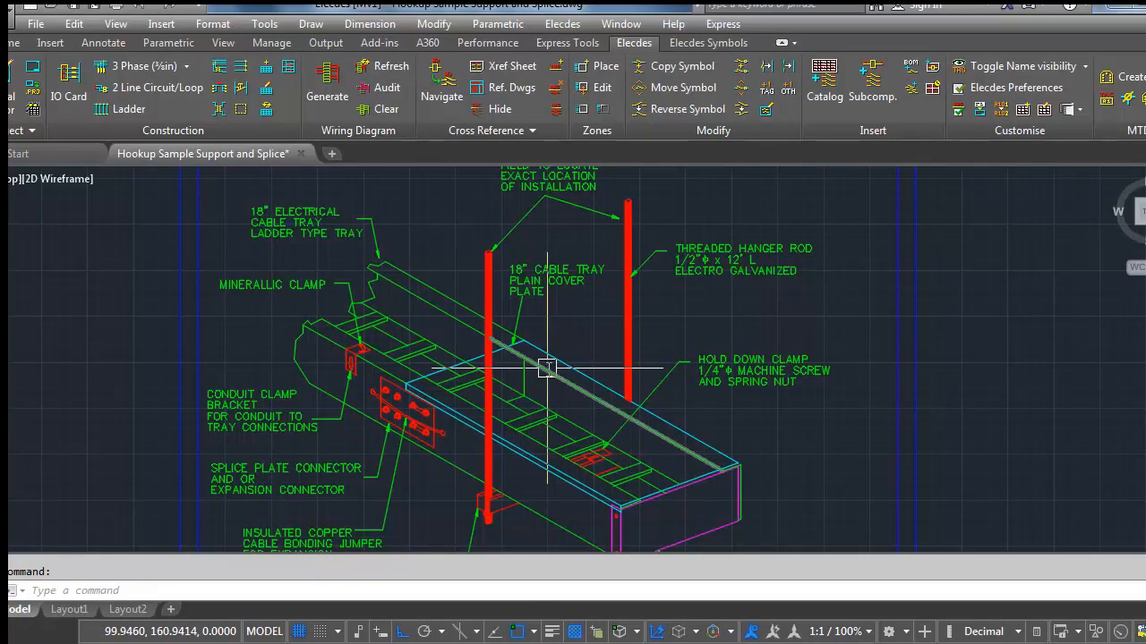
{"action": "mouse_move", "coordinate": [661, 395]}
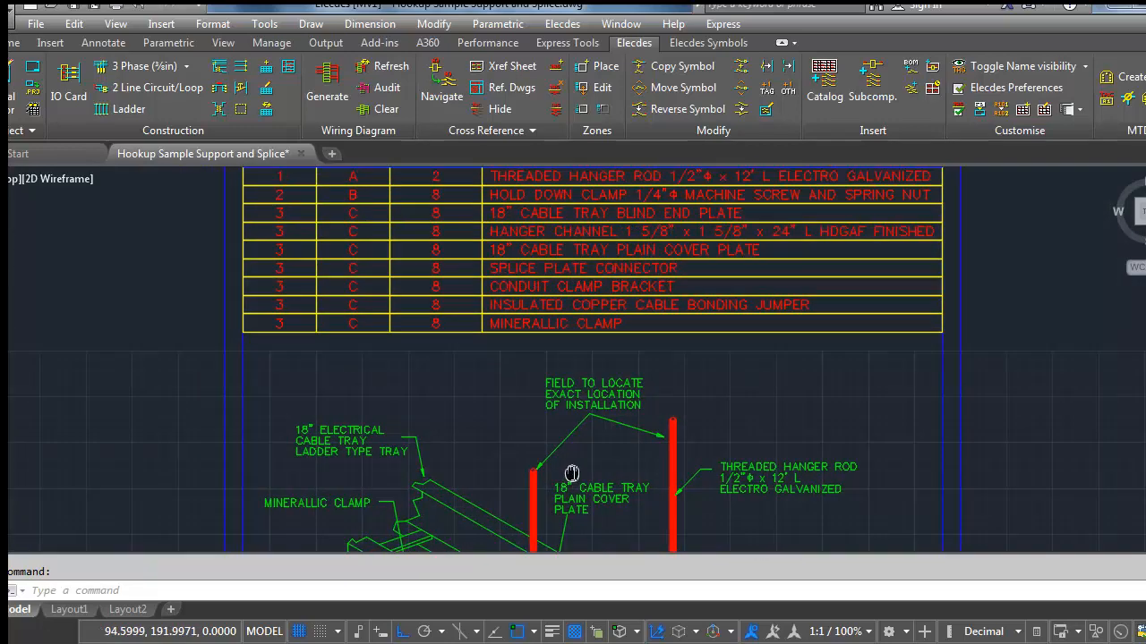
{"action": "scroll", "scroll_direction": "down", "scroll_amount": 3}
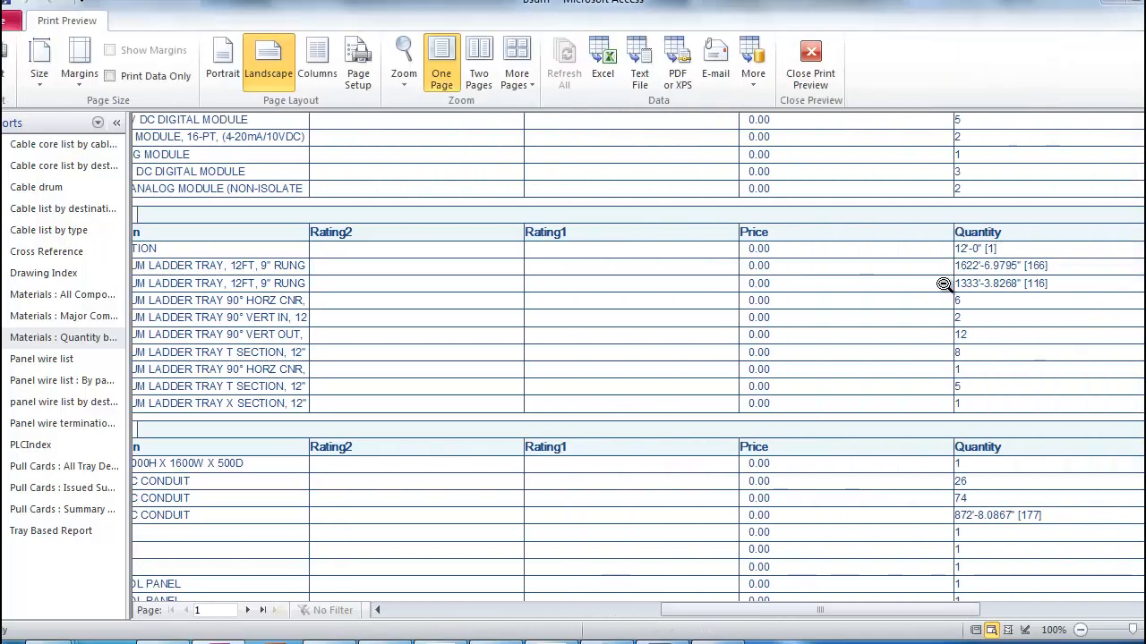
{"action": "mouse_move", "coordinate": [1041, 293]}
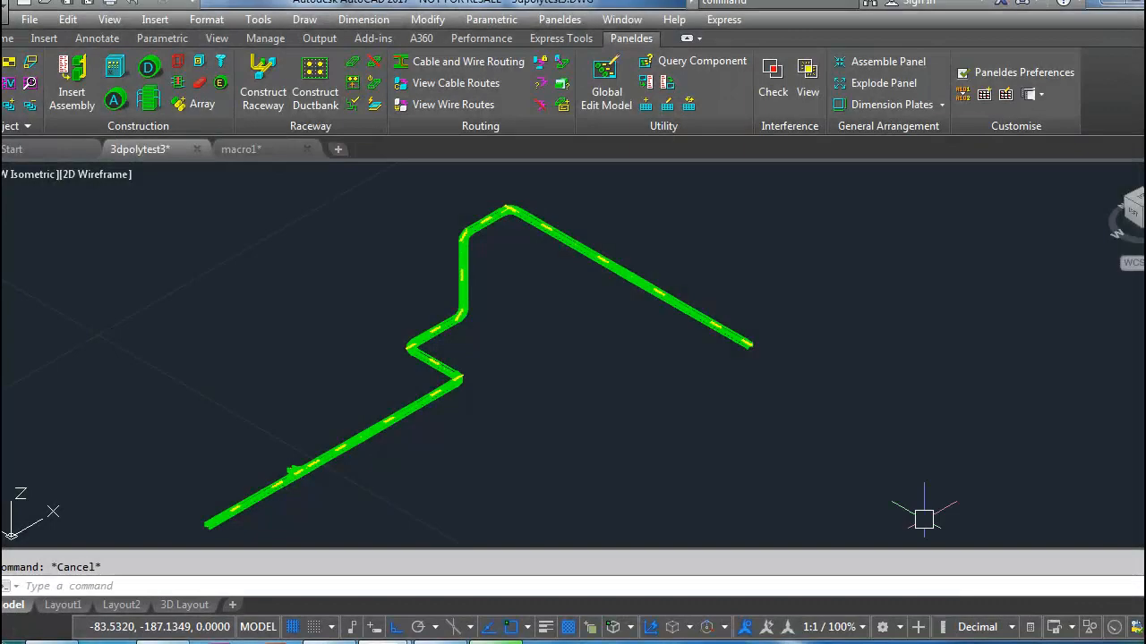
Window-select all 21 tray pieces of the route for global editing.
{"action": "left_click", "coordinate": [606, 81]}
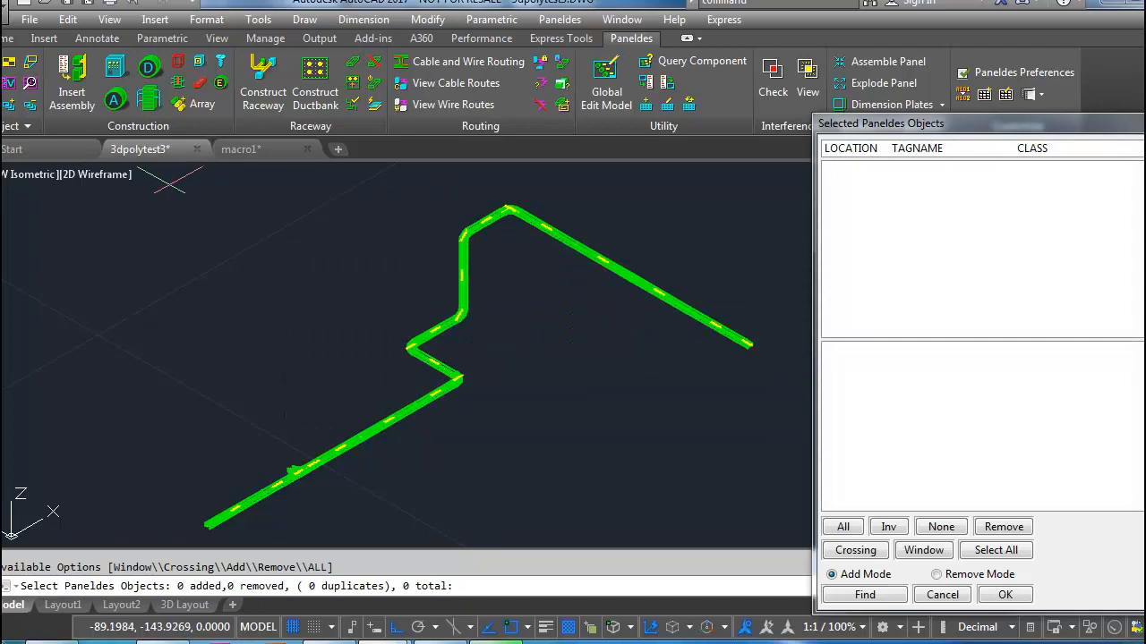
{"action": "left_click_drag", "start_coordinate": [166, 183], "coordinate": [765, 532]}
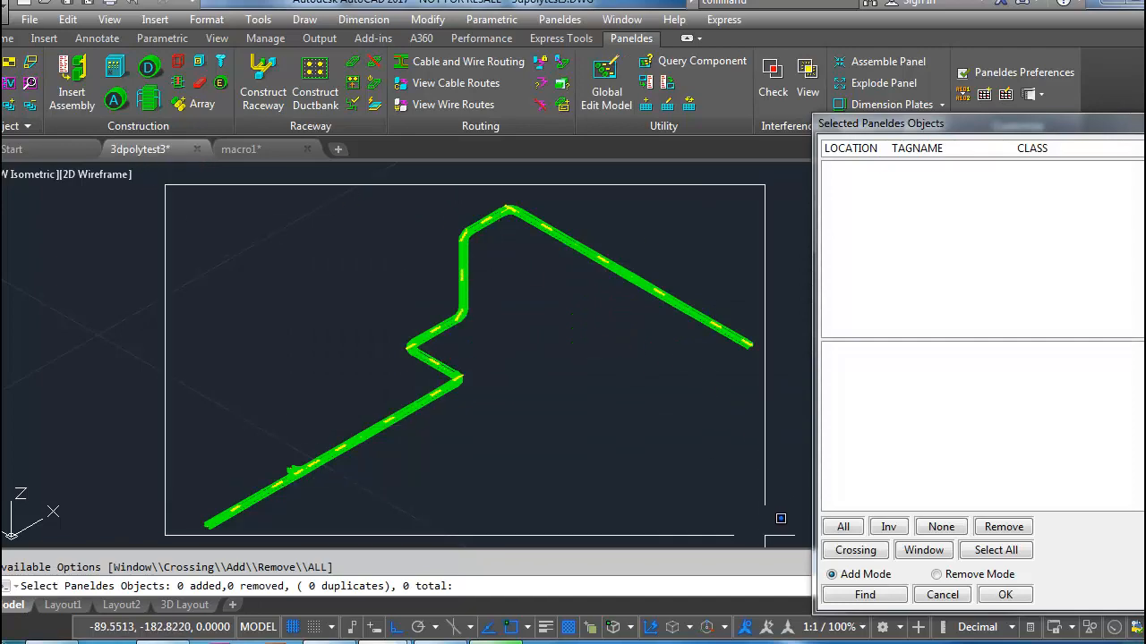
{"action": "left_click", "coordinate": [841, 526]}
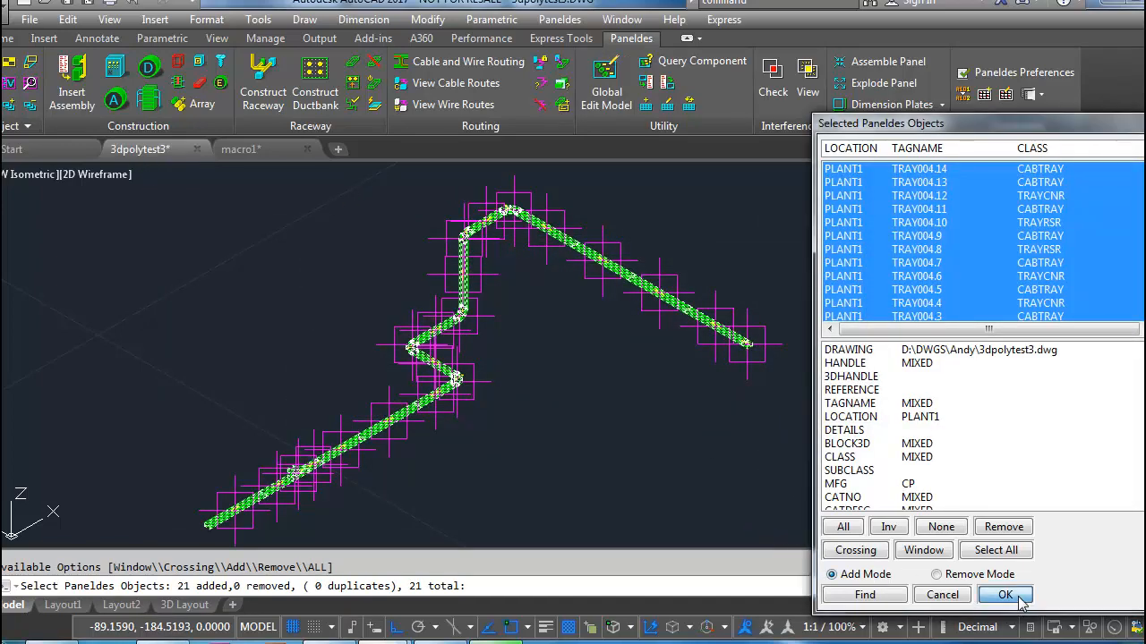
{"action": "left_click", "coordinate": [1004, 594]}
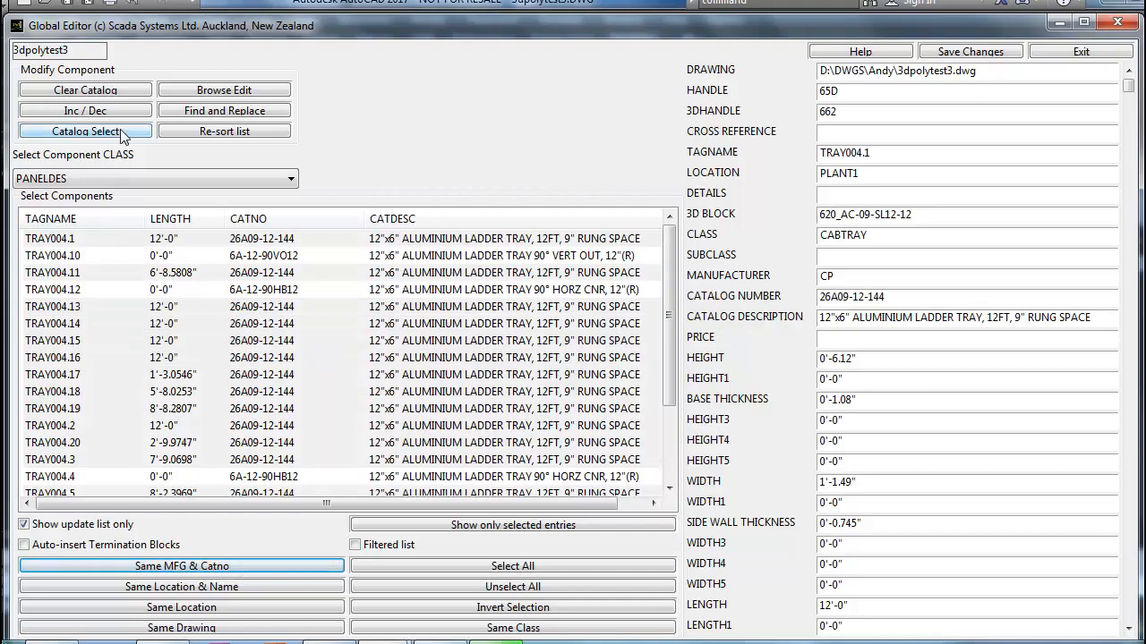
Replace the tray pieces with 24"x6" aluminium ladder tray catalogue parts and save.
{"action": "left_click", "coordinate": [84, 130]}
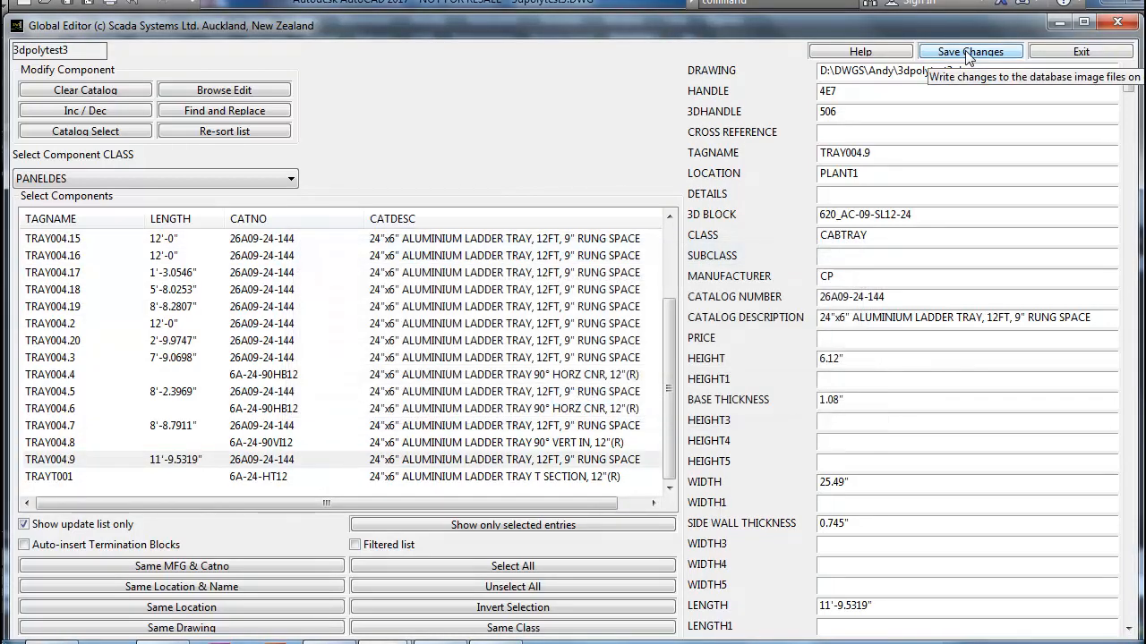
{"action": "left_click", "coordinate": [970, 51]}
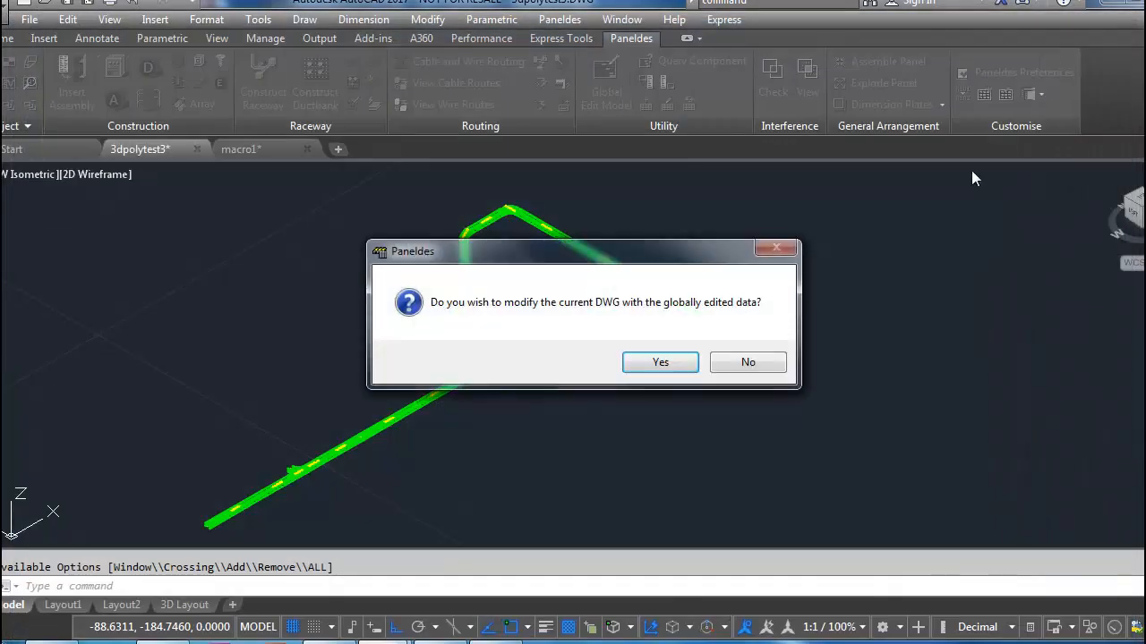
{"action": "mouse_move", "coordinate": [660, 363]}
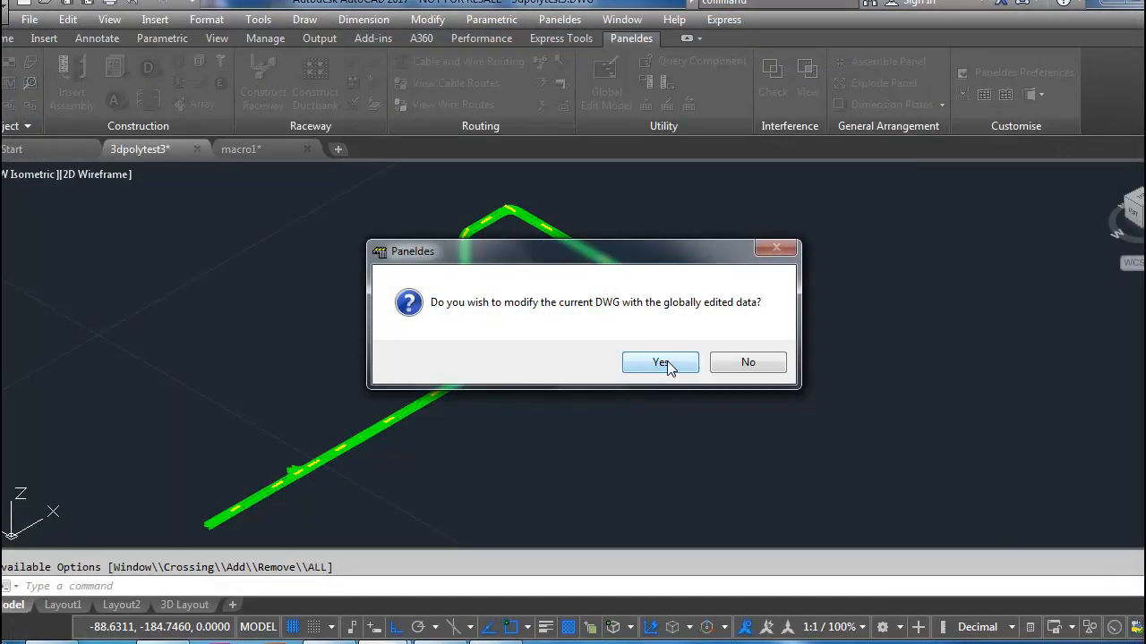
Update the drawing with the wider tray and shade the viewport in Realistic style.
{"action": "left_click", "coordinate": [660, 363]}
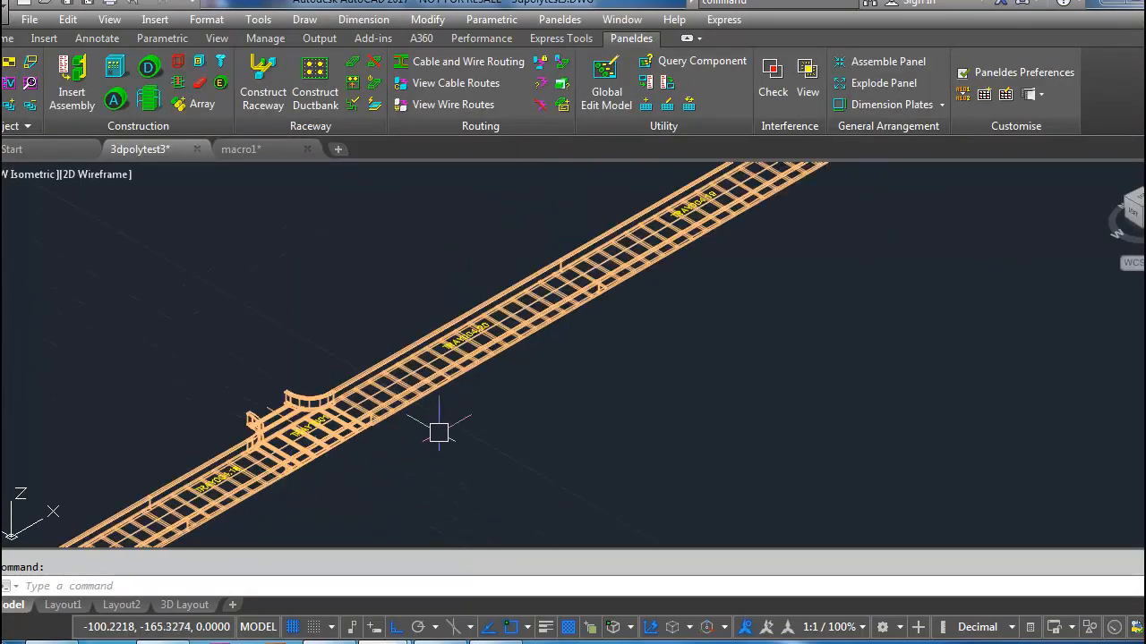
{"action": "mouse_move", "coordinate": [560, 410]}
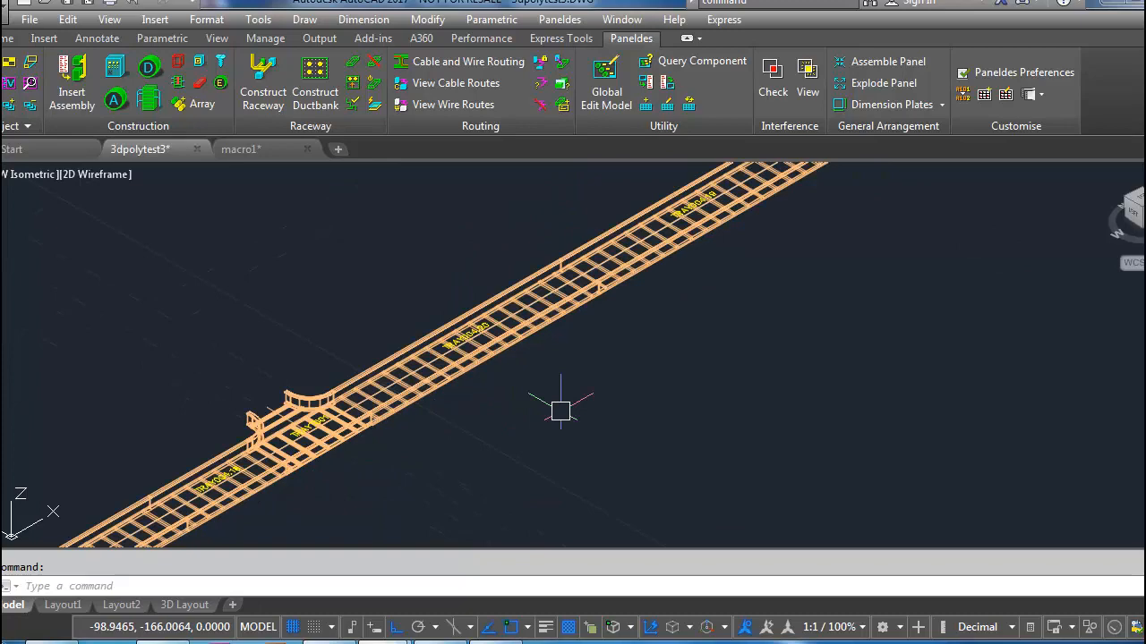
{"action": "mouse_move", "coordinate": [658, 396]}
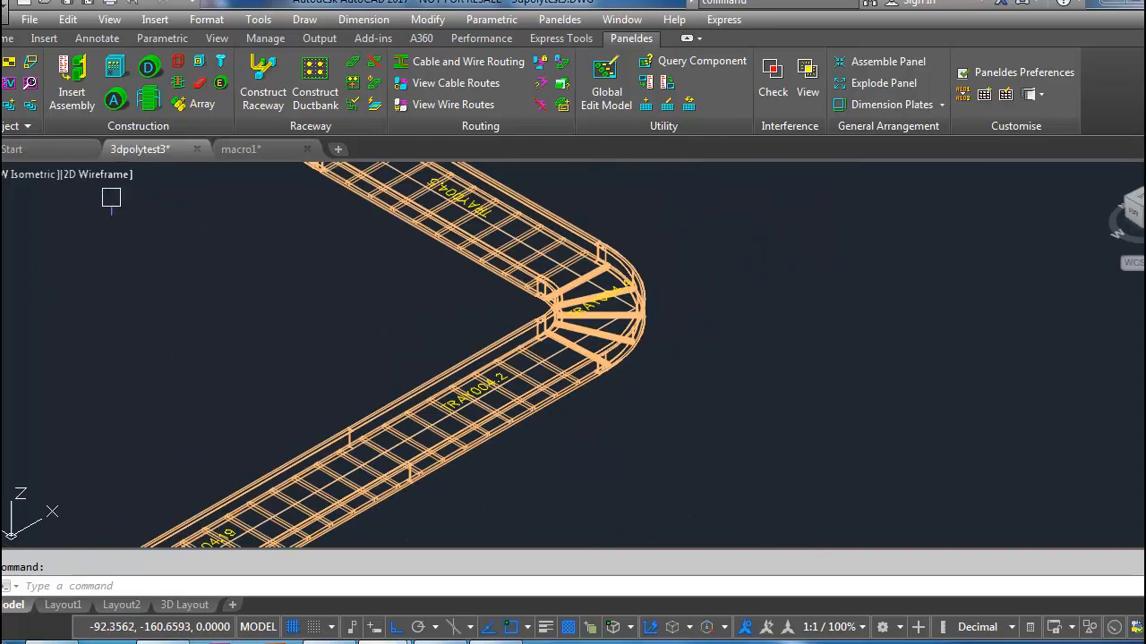
{"action": "left_click", "coordinate": [97, 174]}
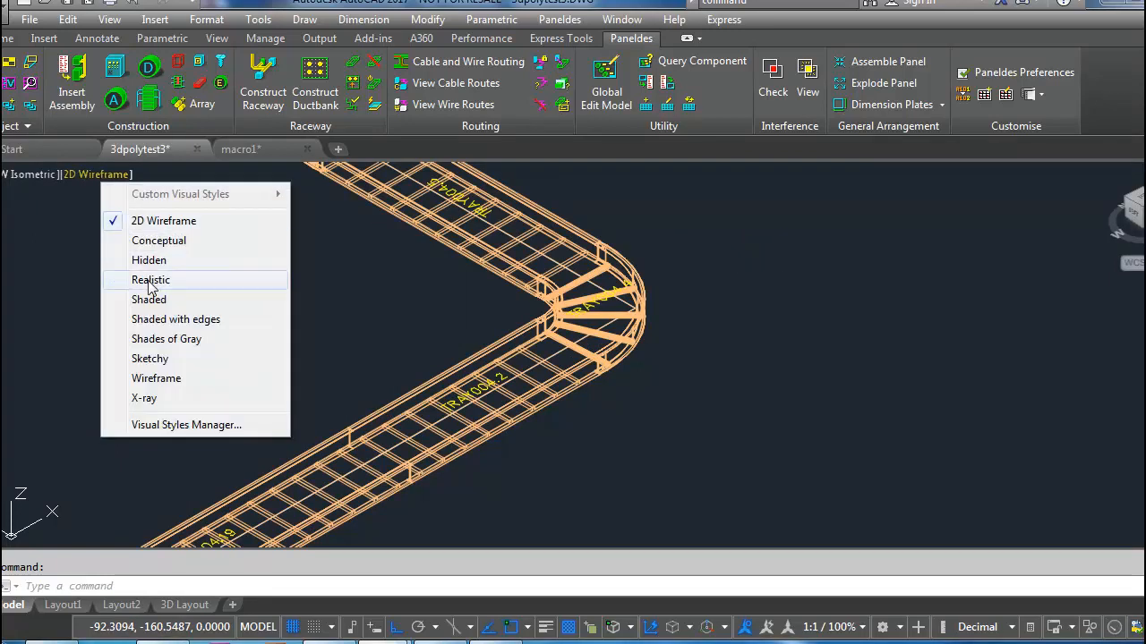
{"action": "left_click", "coordinate": [150, 279]}
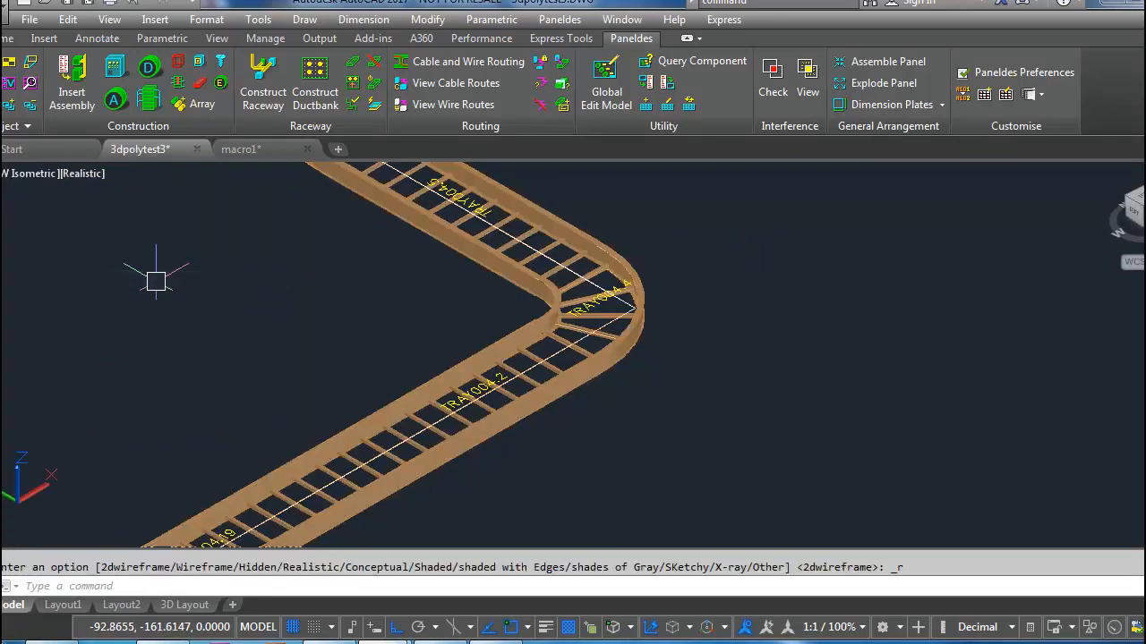